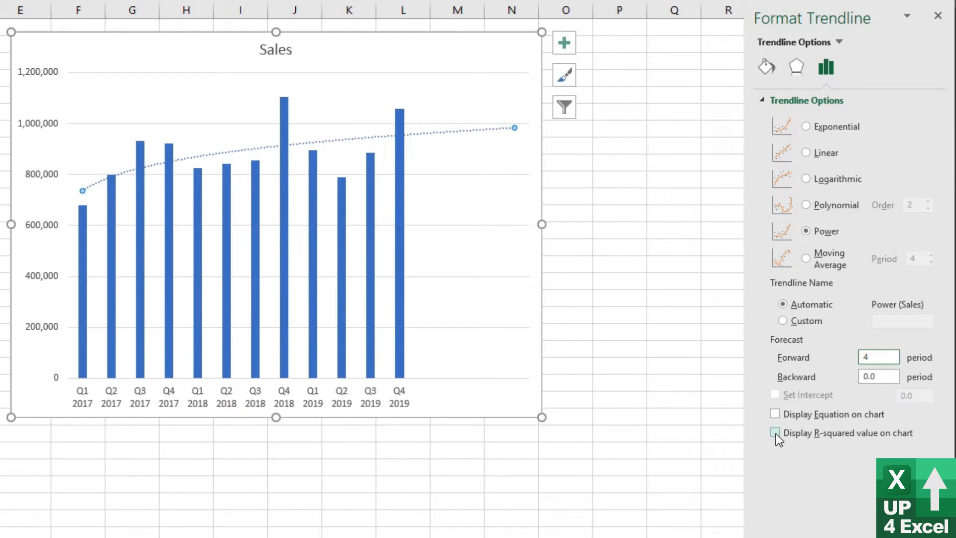
# - Turn on the R-squared display so the Power trendline shows R² = 0.3714
pyautogui.click(774, 432)
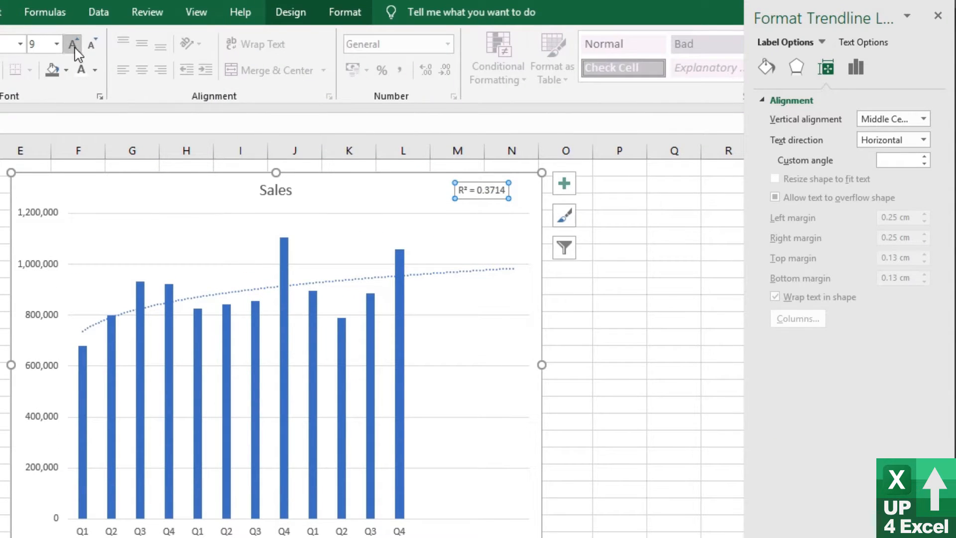
# - Increase the font size of the R² = 0.3714 label
pyautogui.click(71, 43)
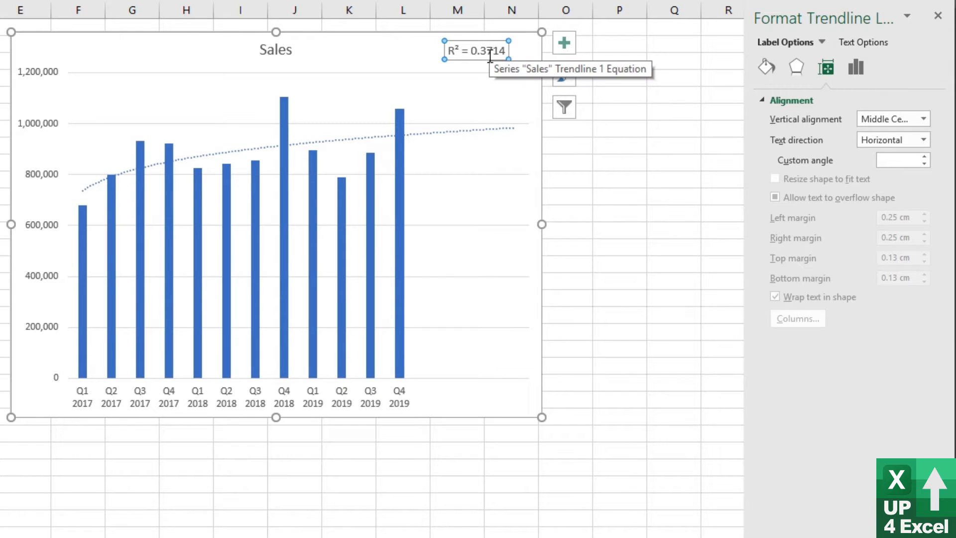
pyautogui.moveTo(481, 60)
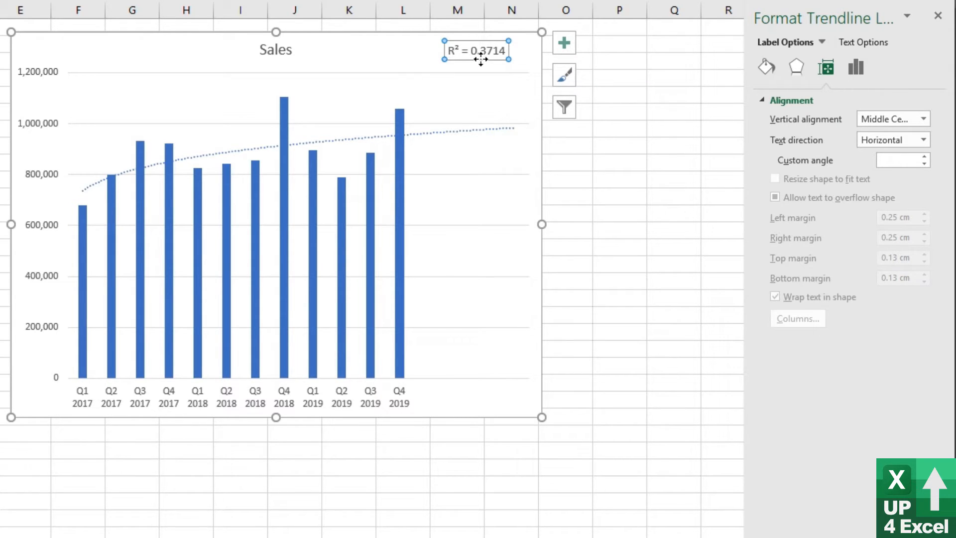
pyautogui.moveTo(194, 179)
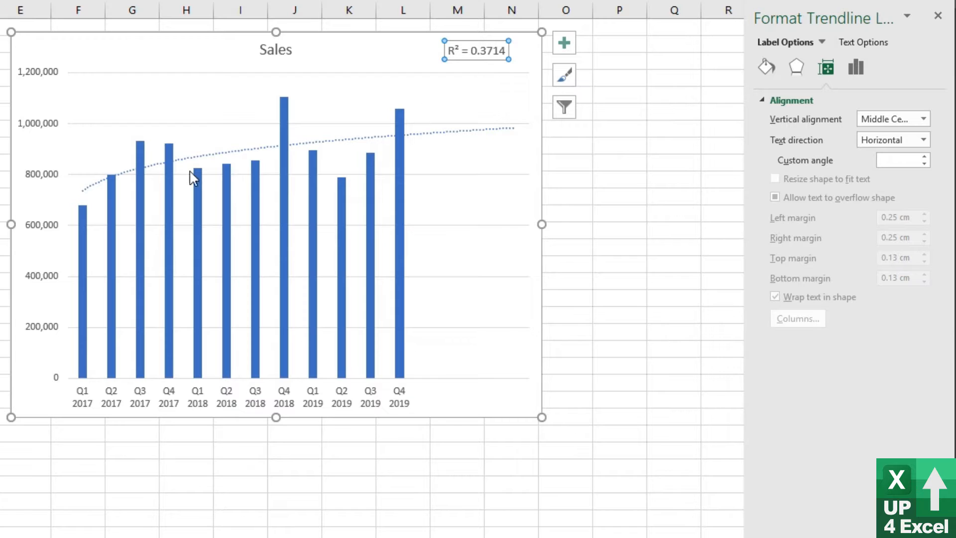
pyautogui.moveTo(378, 220)
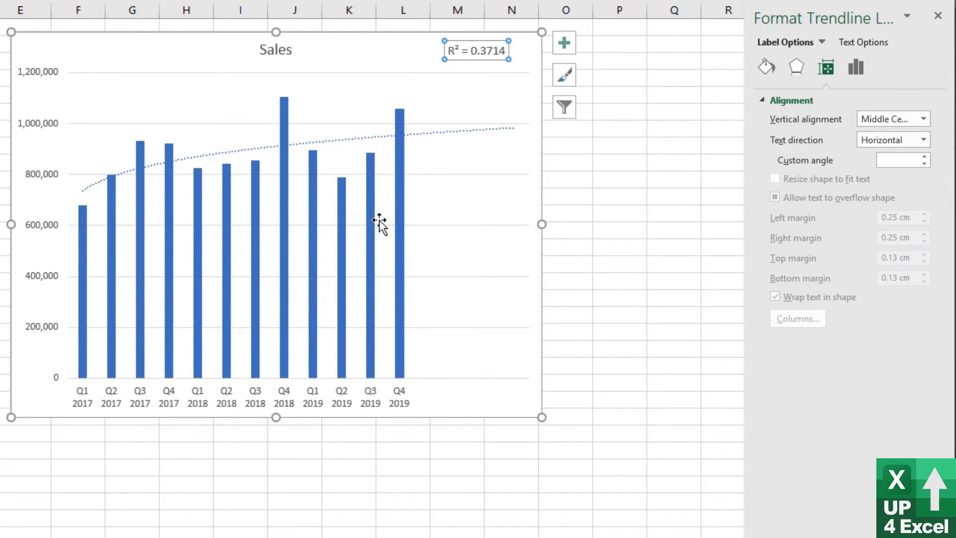
pyautogui.moveTo(369, 171)
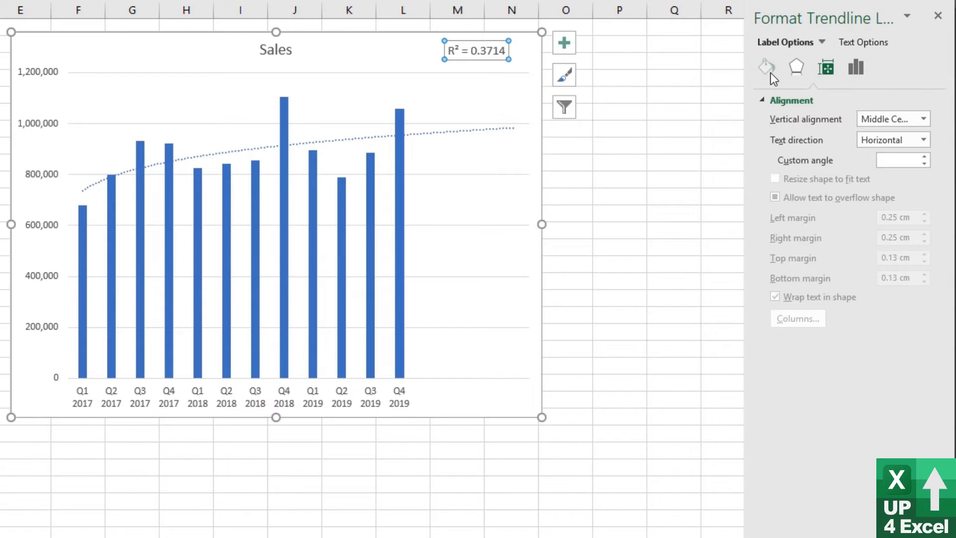
# - Compare Linear, Logarithmic and Polynomial trendline R² values, then revert to Power
pyautogui.click(856, 67)
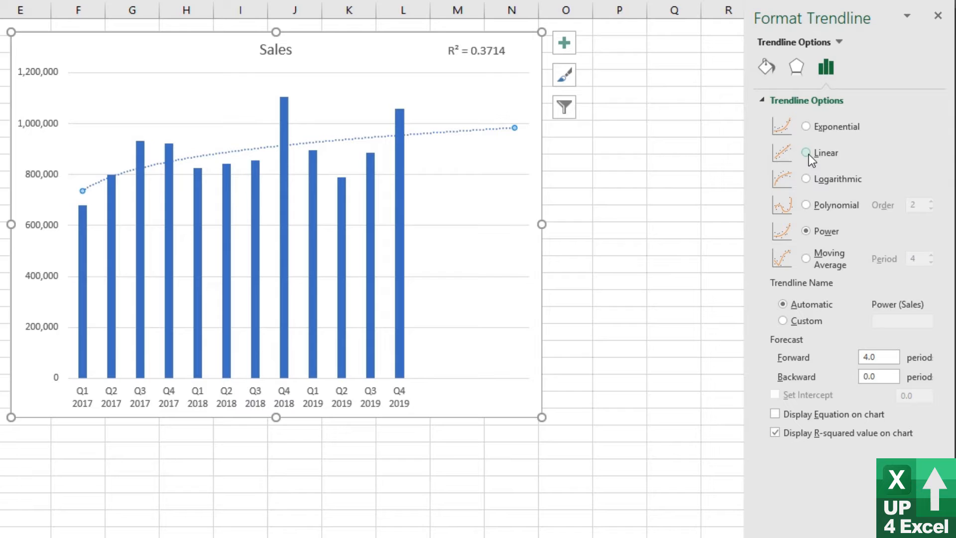
pyautogui.click(805, 152)
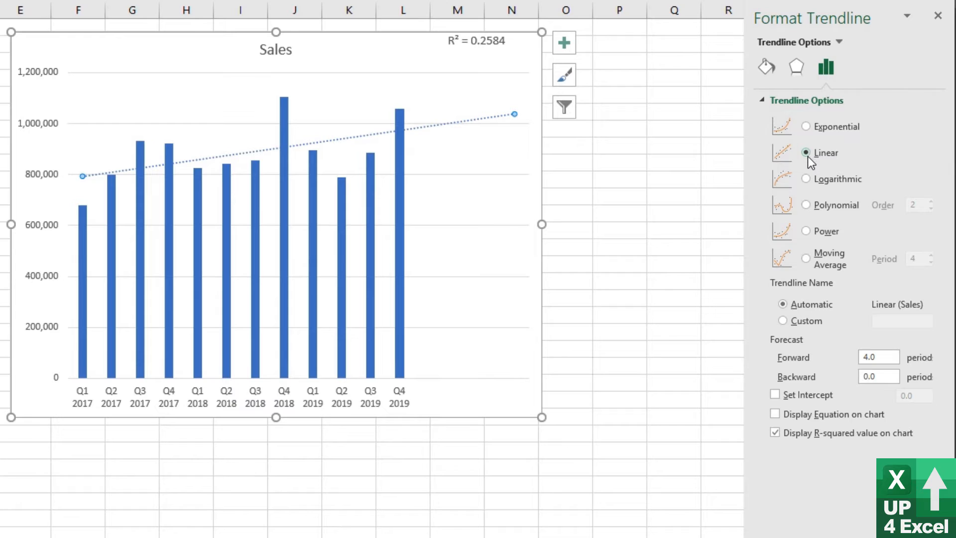
pyautogui.click(805, 178)
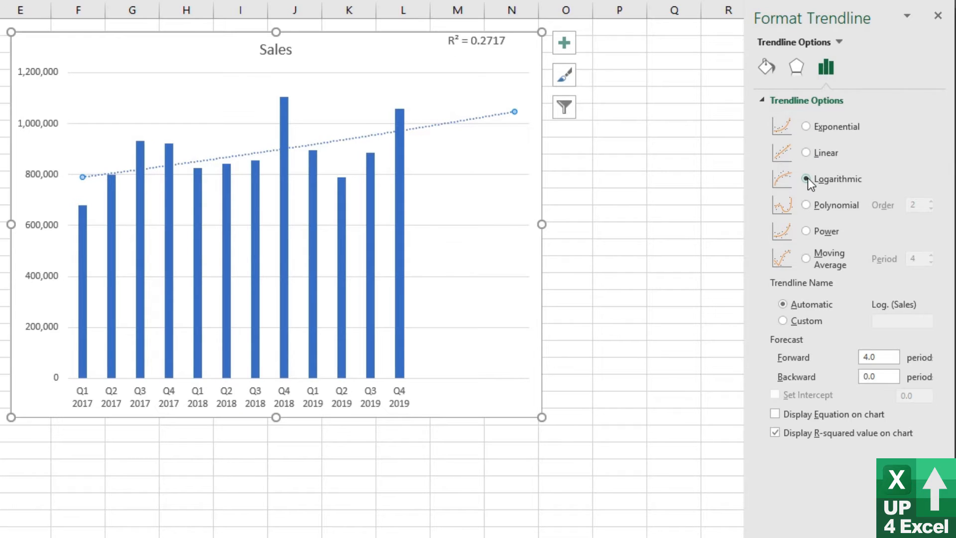
pyautogui.click(805, 204)
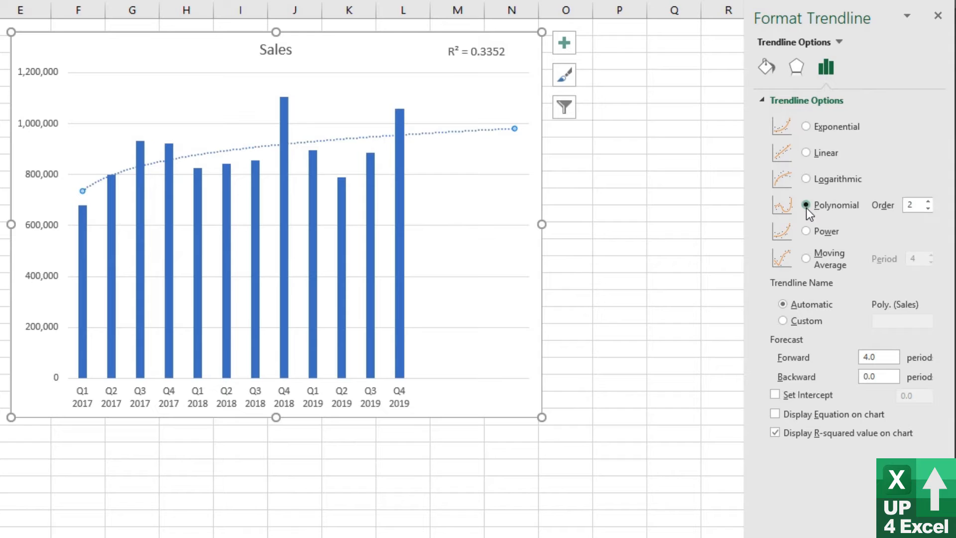
pyautogui.click(805, 231)
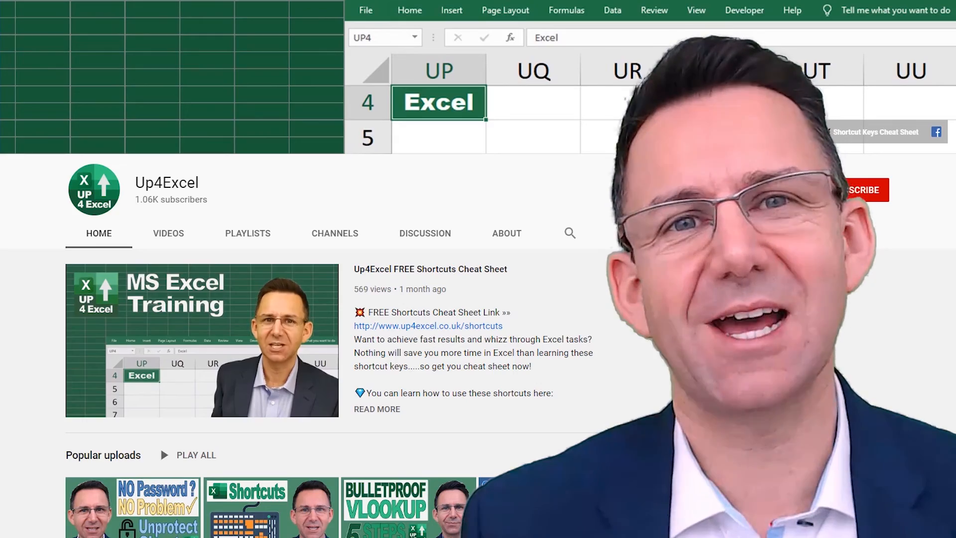
# - Scroll down the Up4Excel channel page through its uploads and course playlists
pyautogui.scroll(-3)
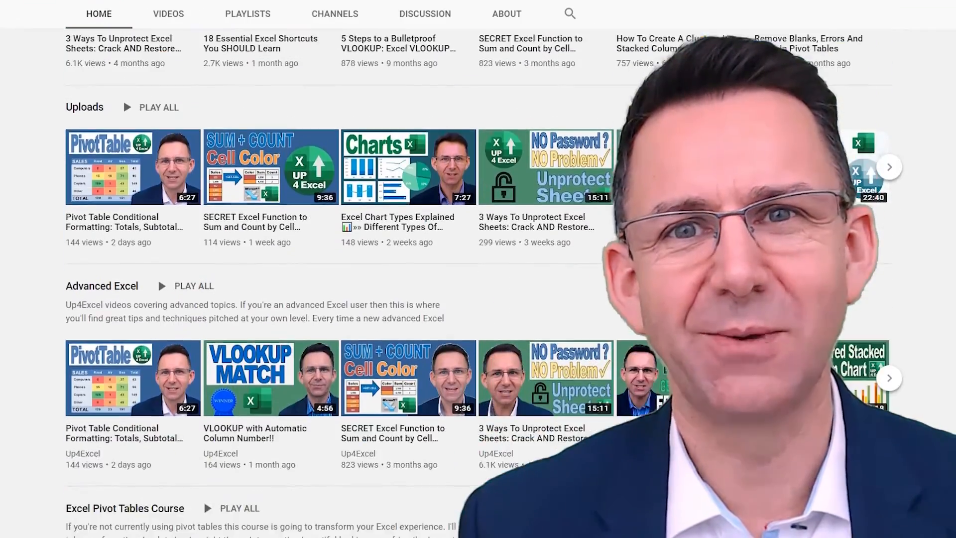
pyautogui.scroll(-3)
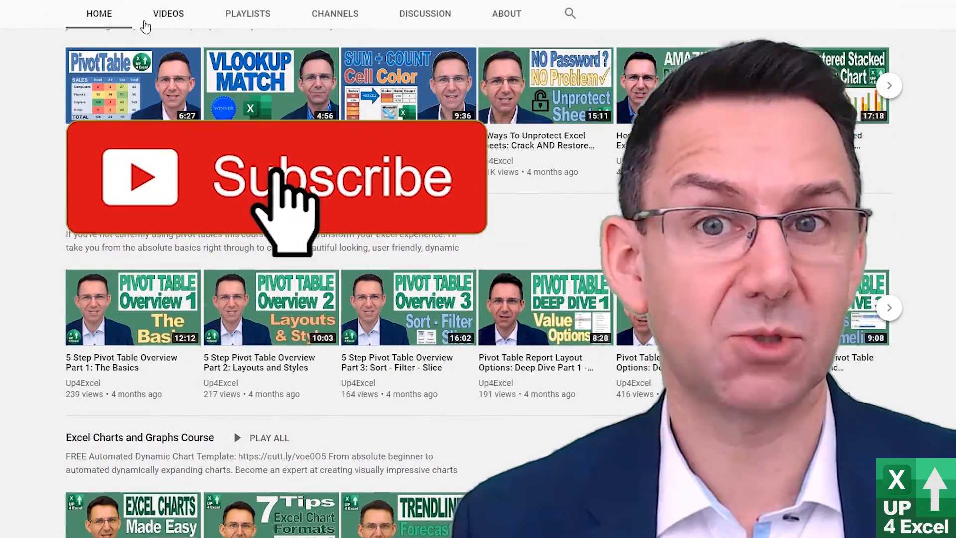